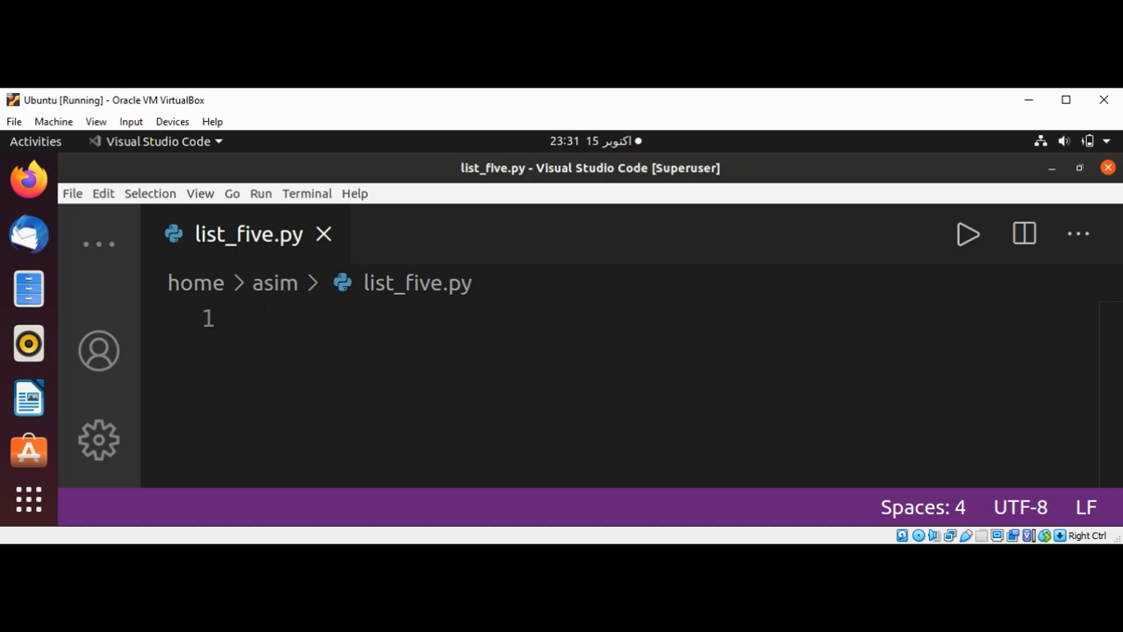
mouse_move(403, 322)
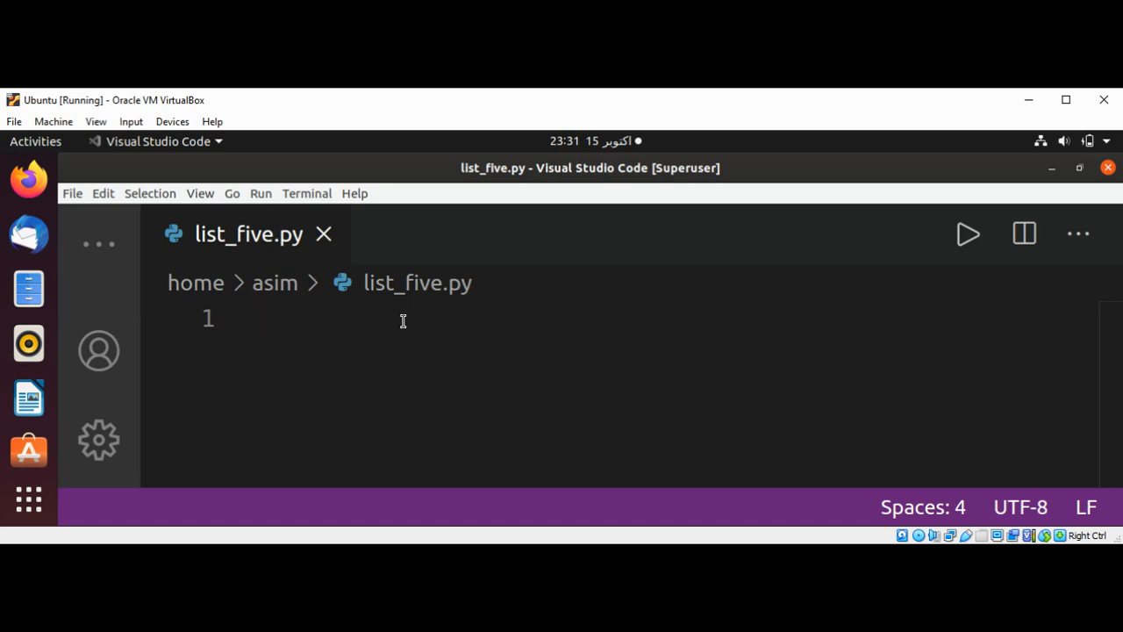
Write LIST_SIZE = 20 on line 1 and begin the next line.
text(LIS)
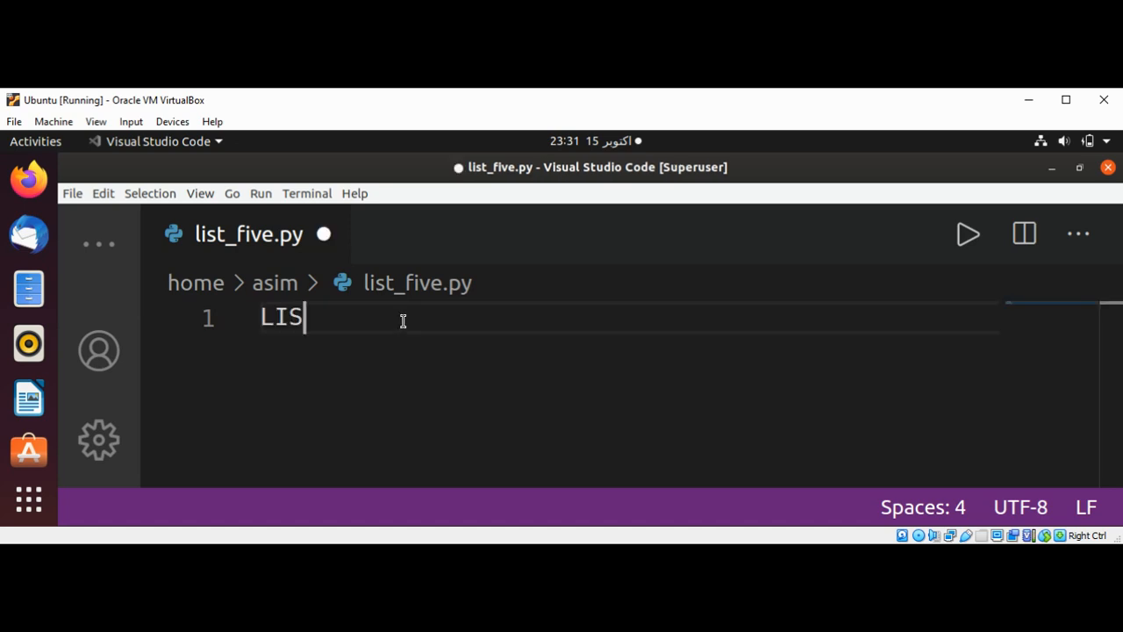
text(T_)
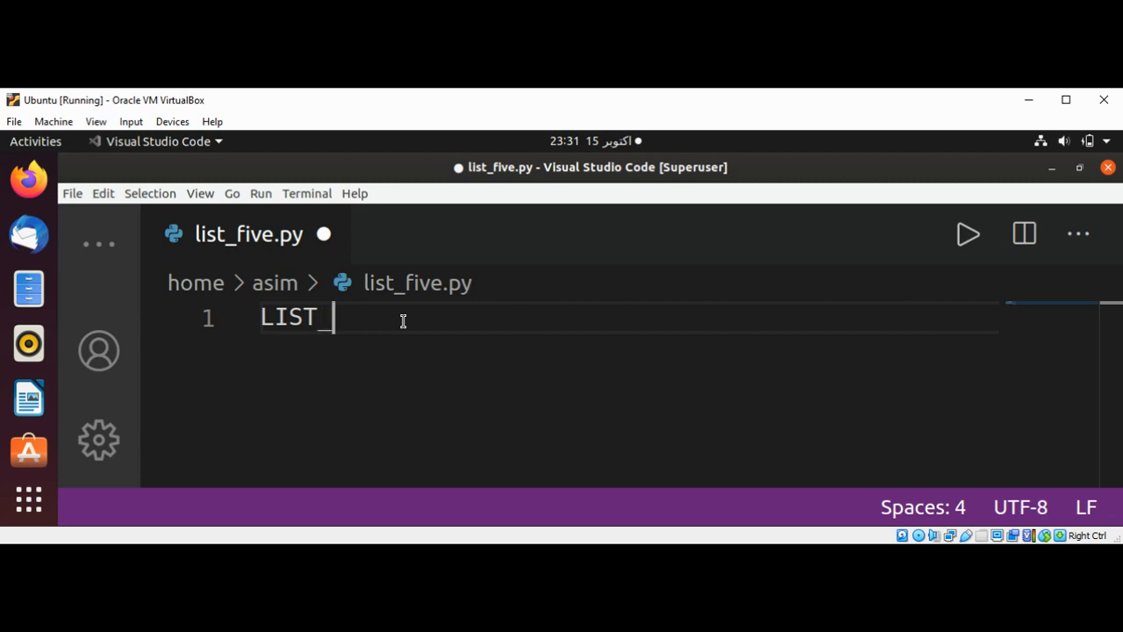
text(SIE)
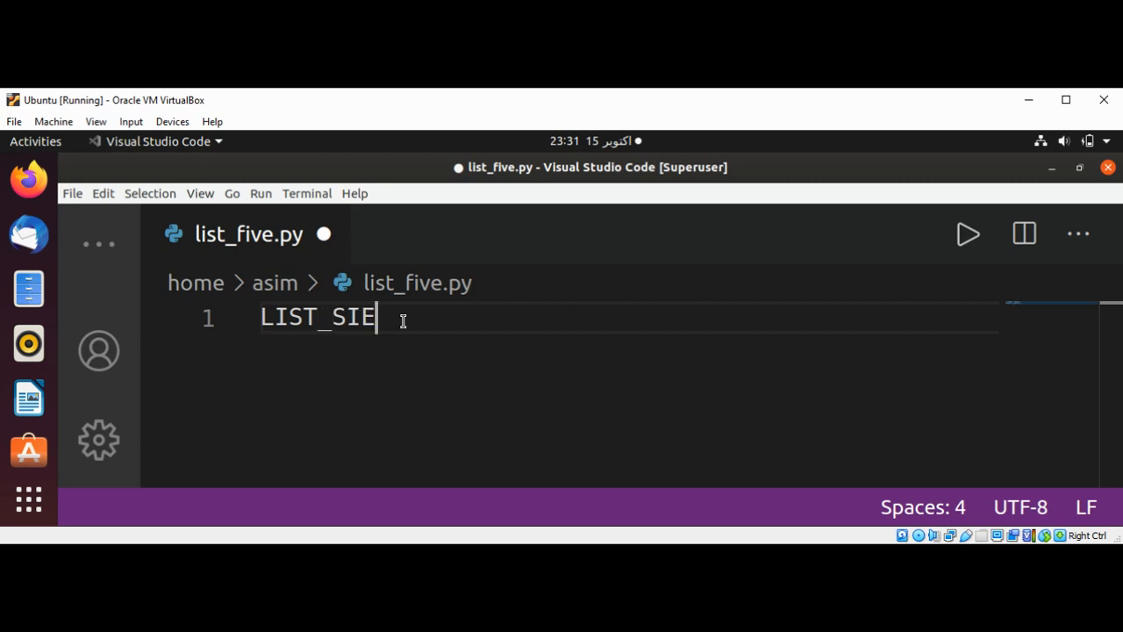
text(ZE =)
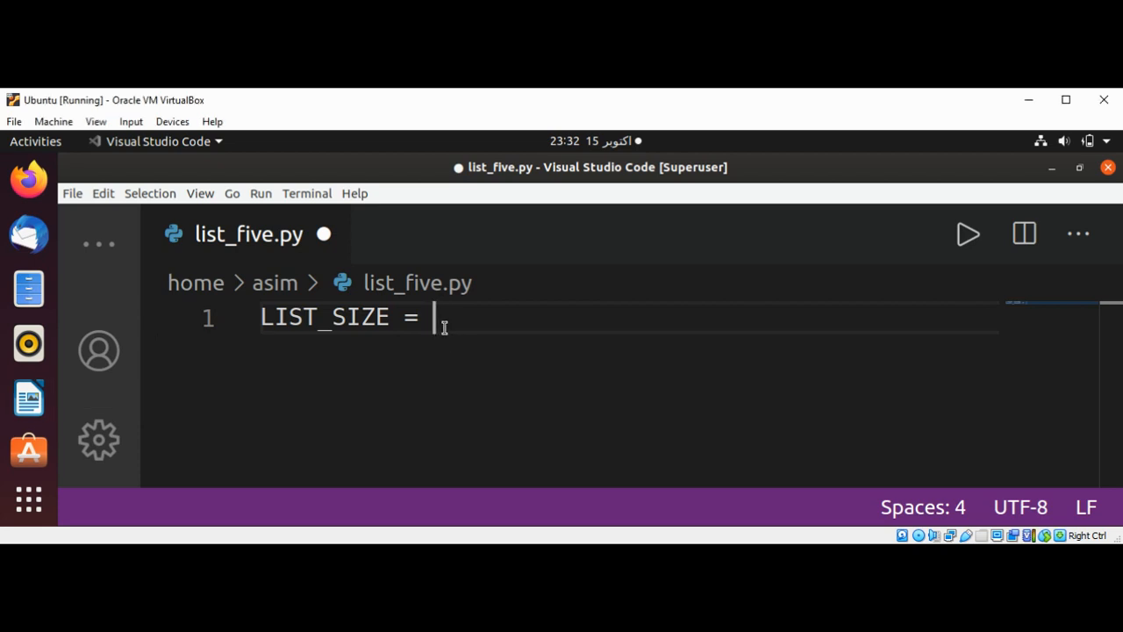
text(20)
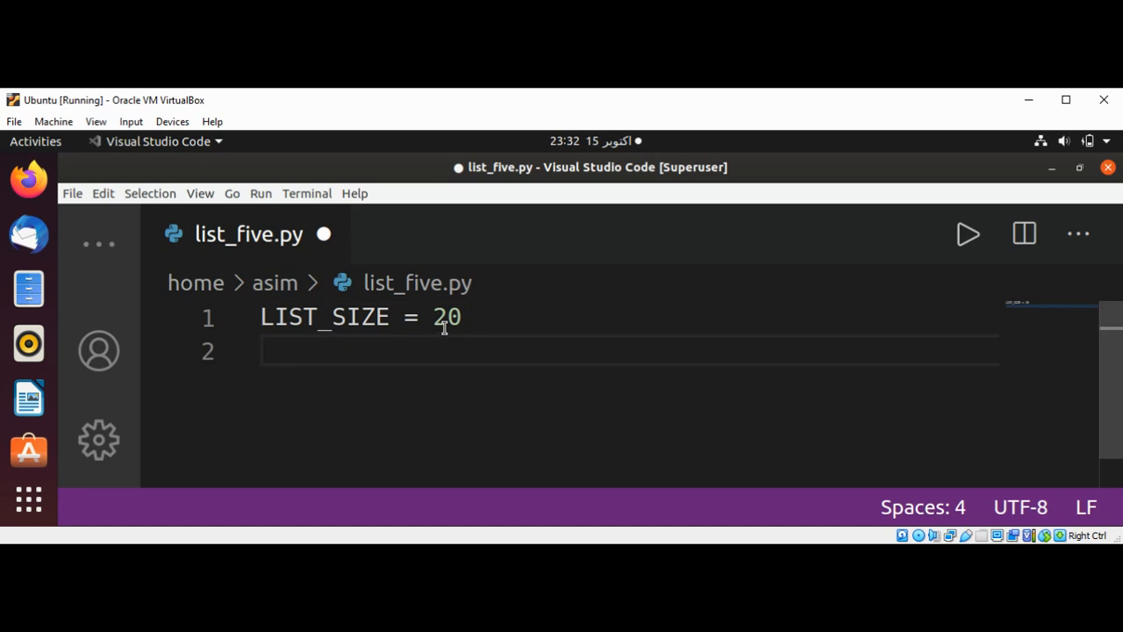
text(em)
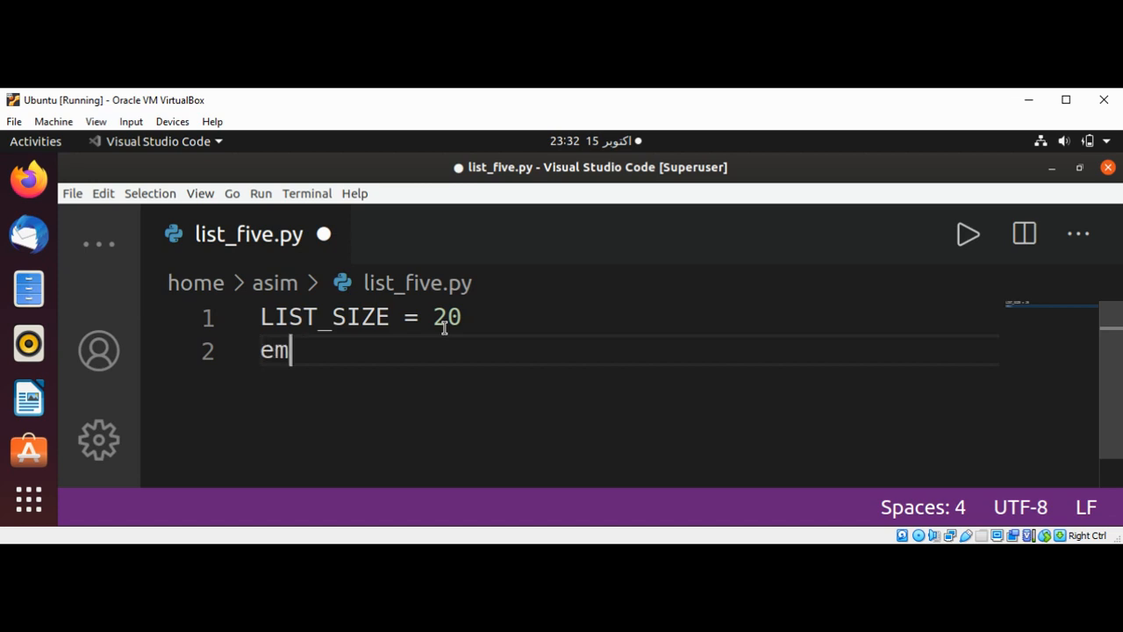
Fix the stray letter and initialise my_list = [] on line 2.
key(BackSpace)
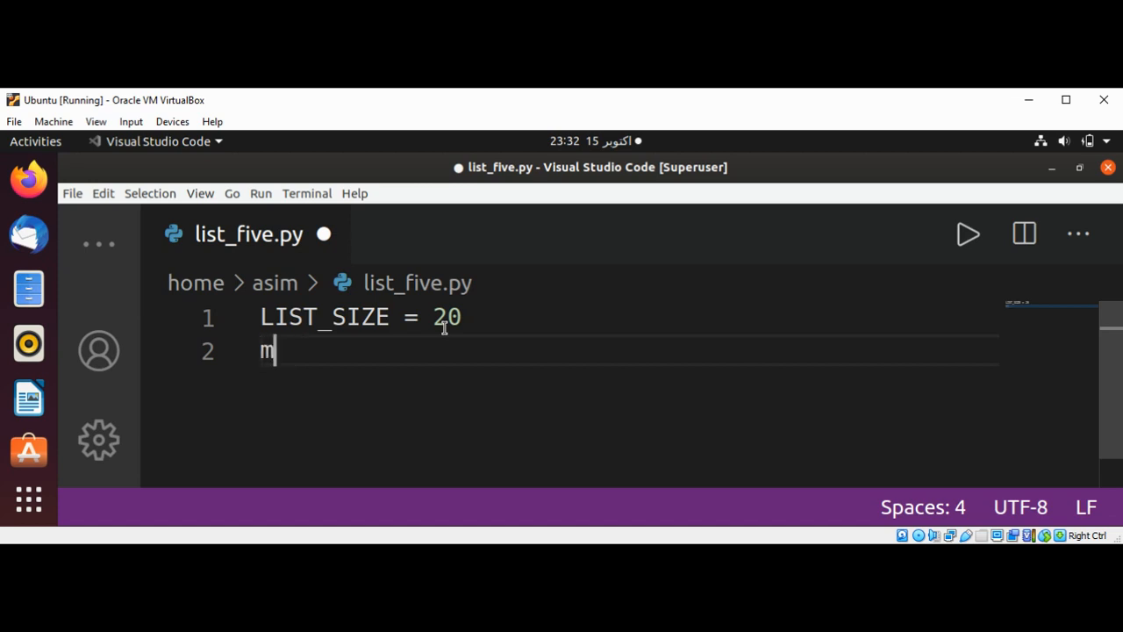
text(y_list)
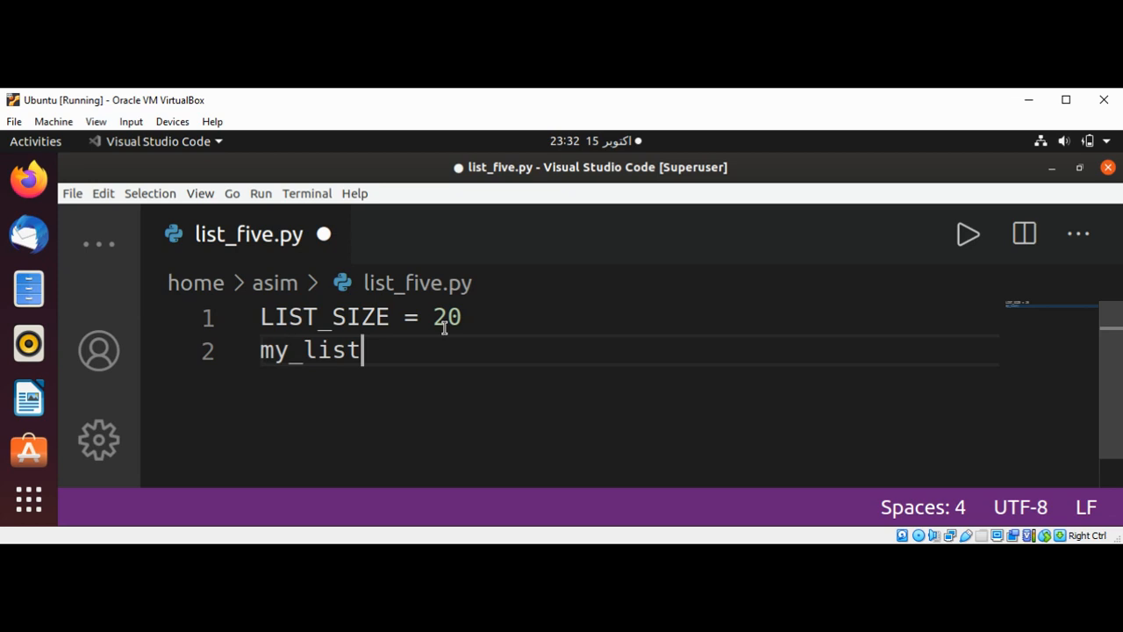
text(=)
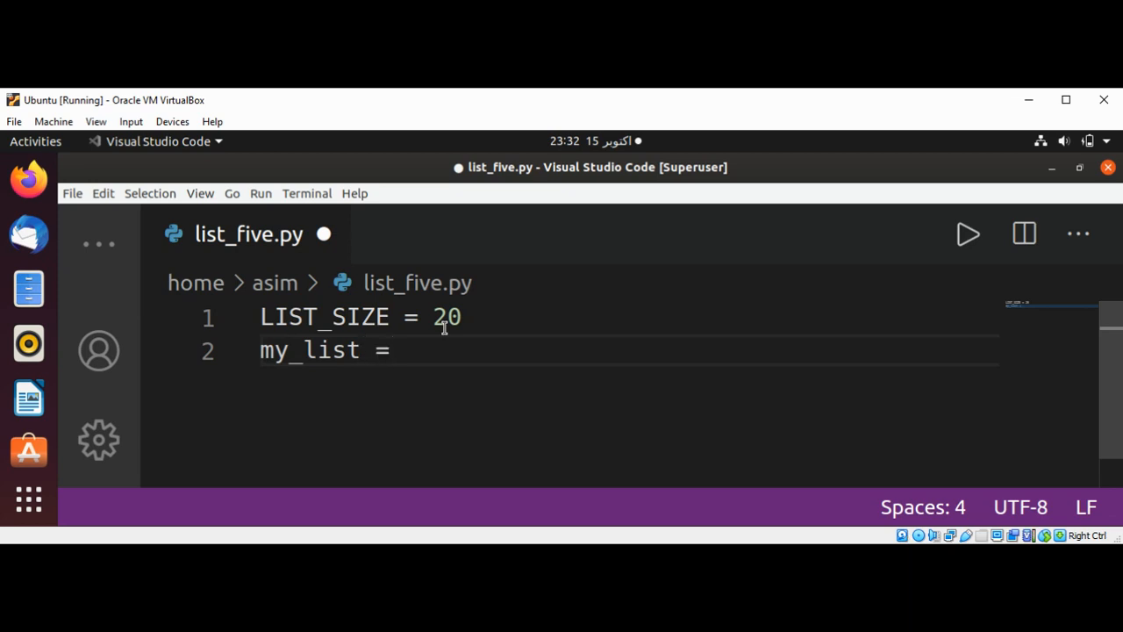
text([])
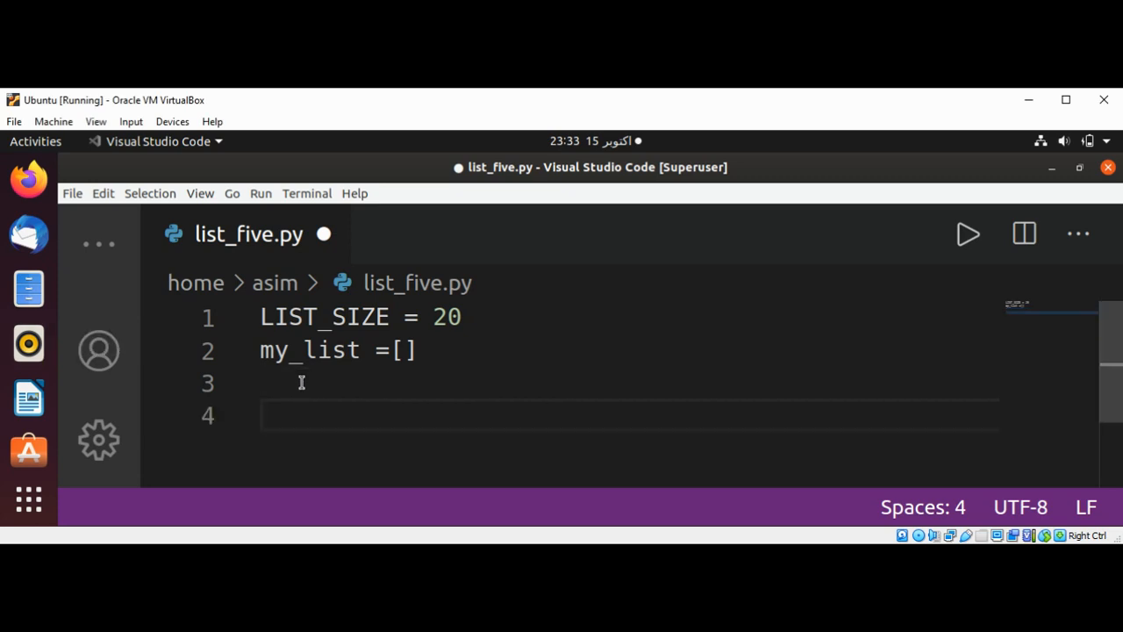
Write 'for x in range(1, LIST_SIZE+1):' and start the indented body with i.
text(for)
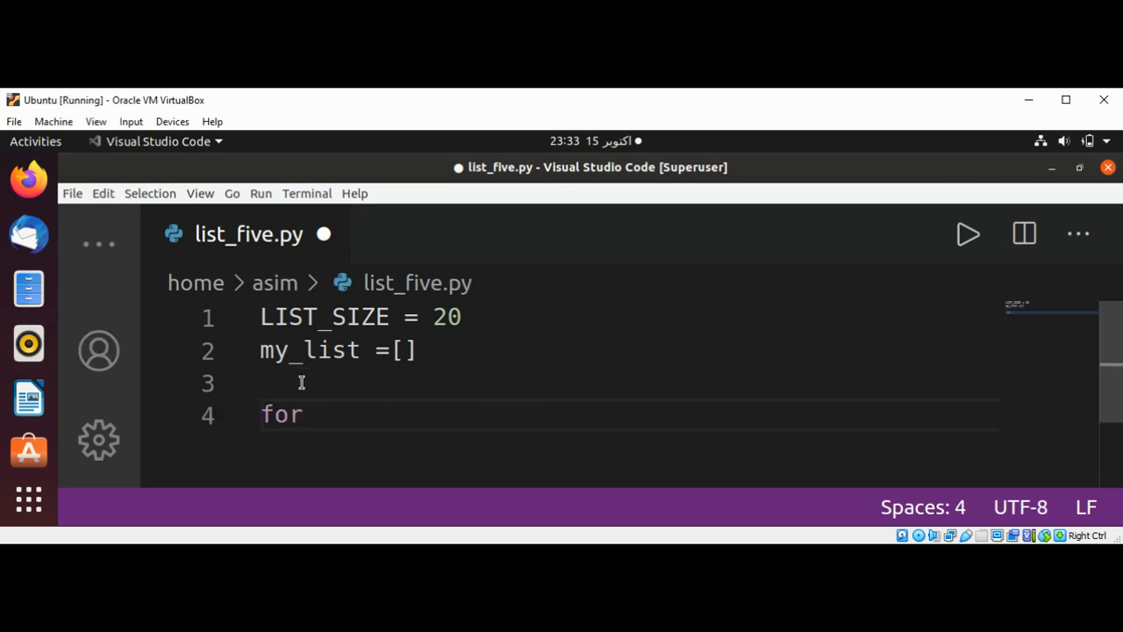
text(x in)
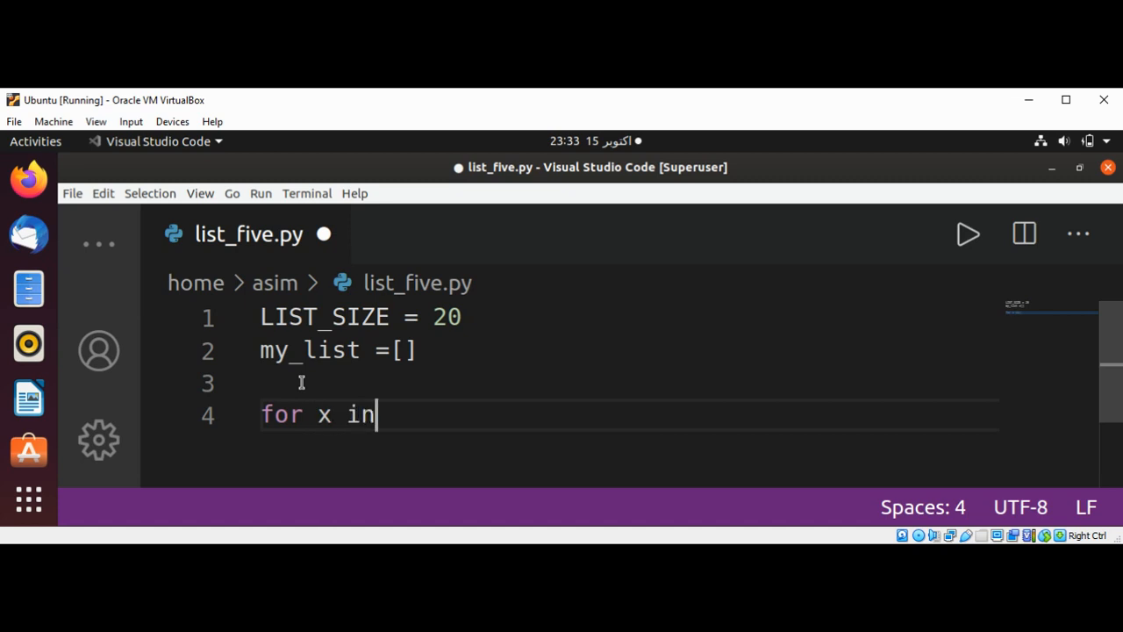
text(range)
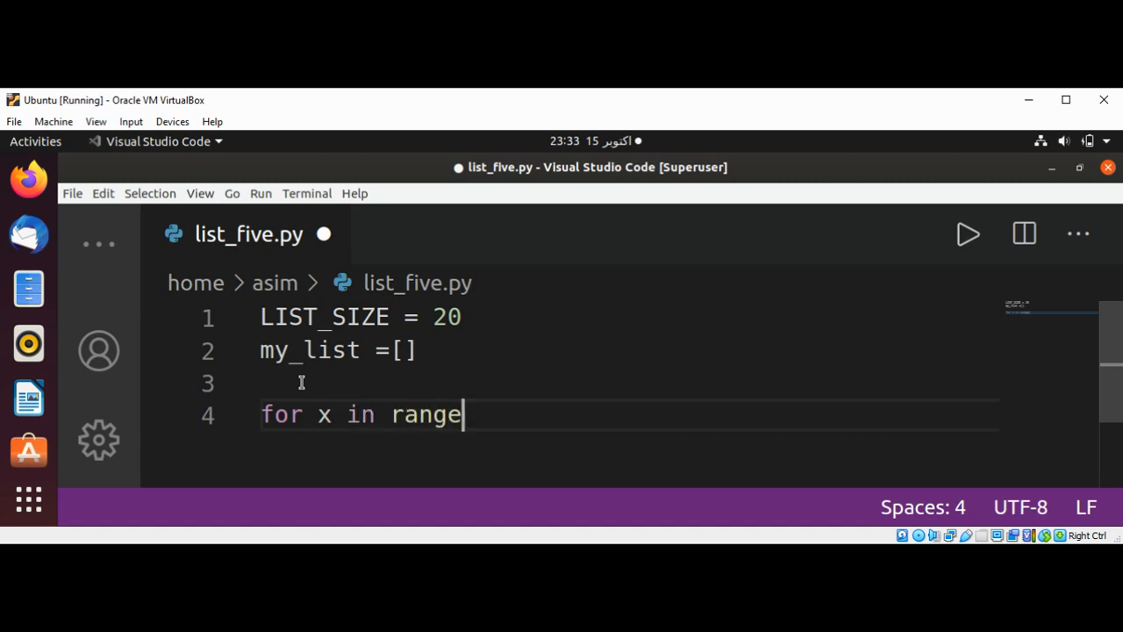
text(())
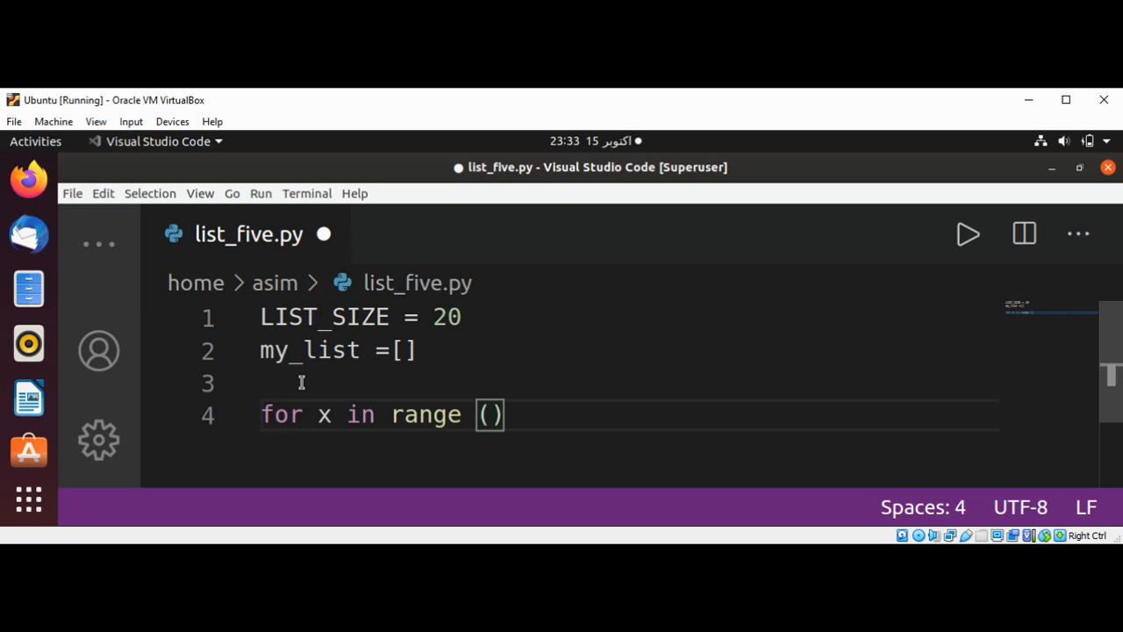
text(1)
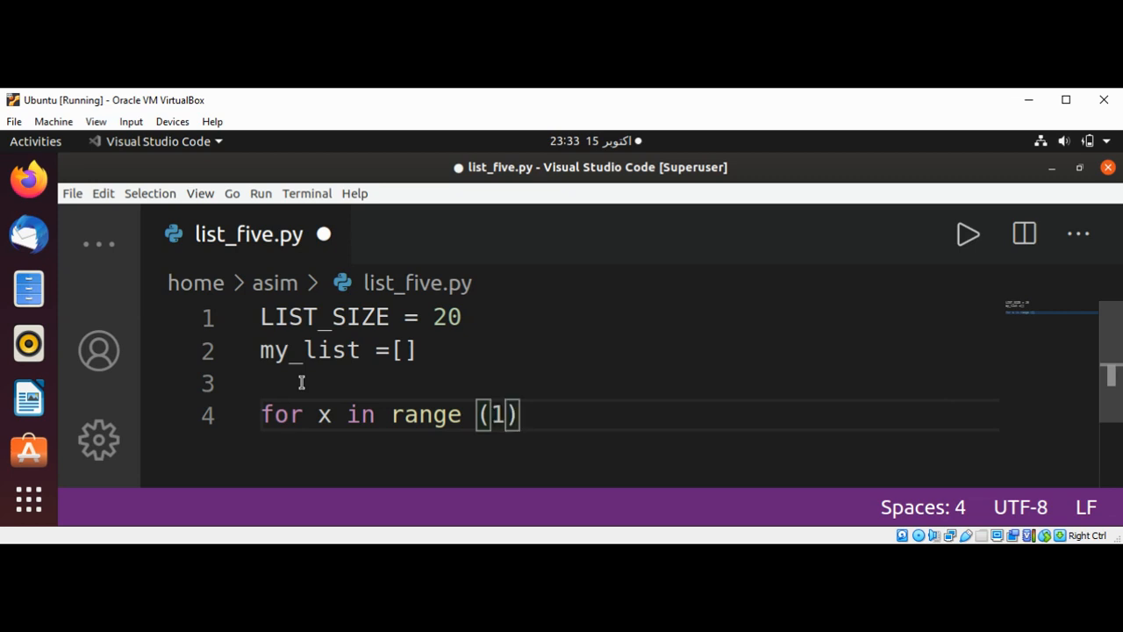
text(,)
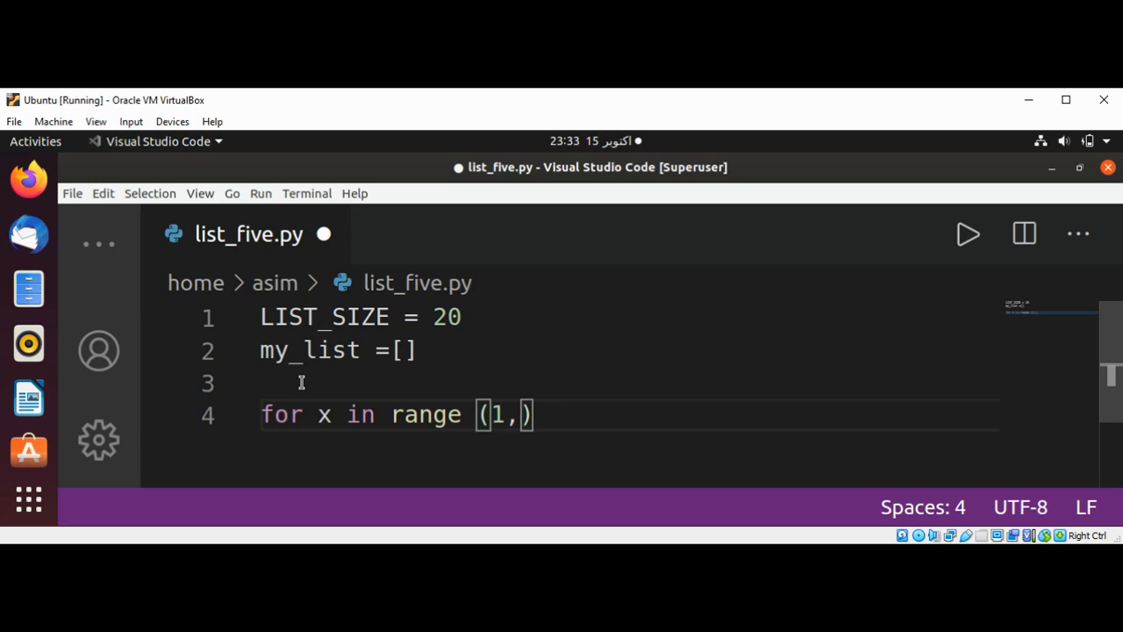
text(L)
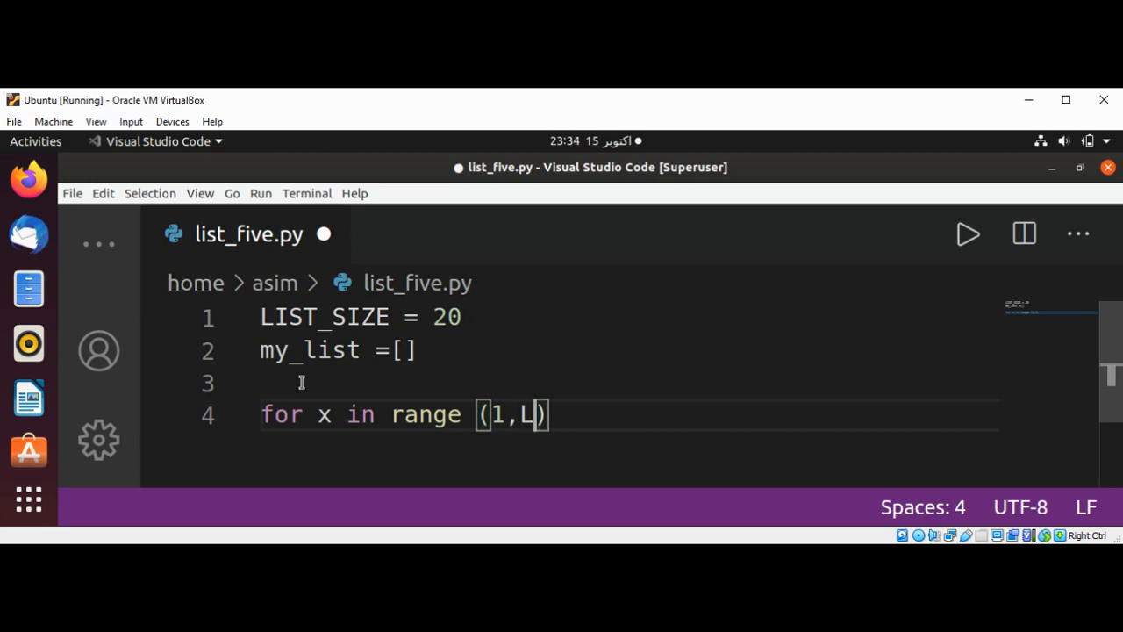
text(IST_SIZE)
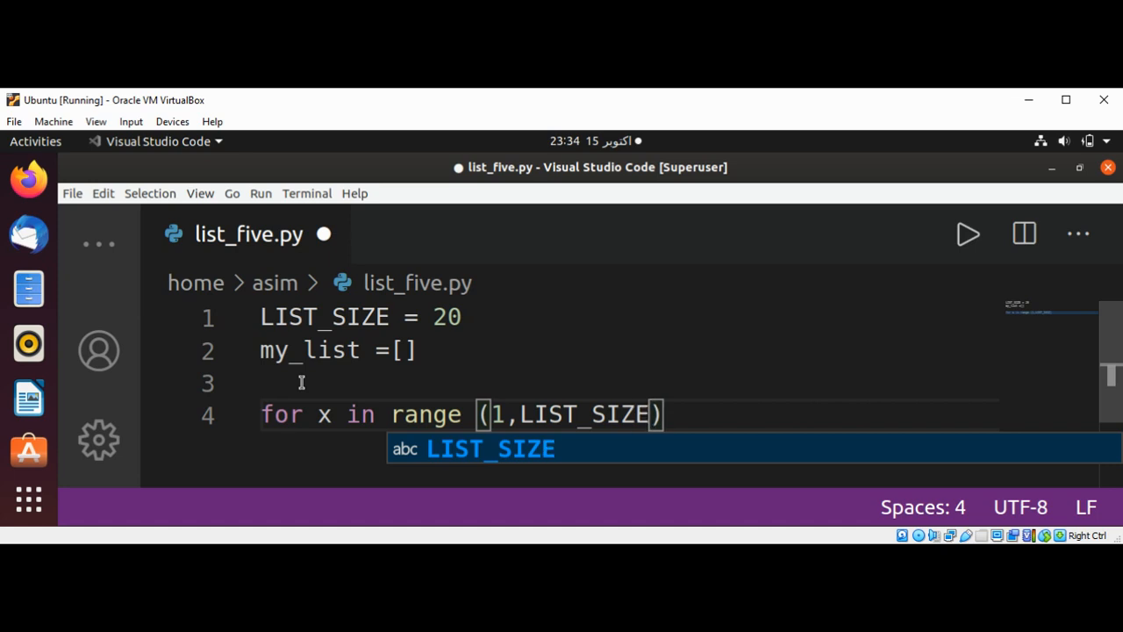
text(+1)
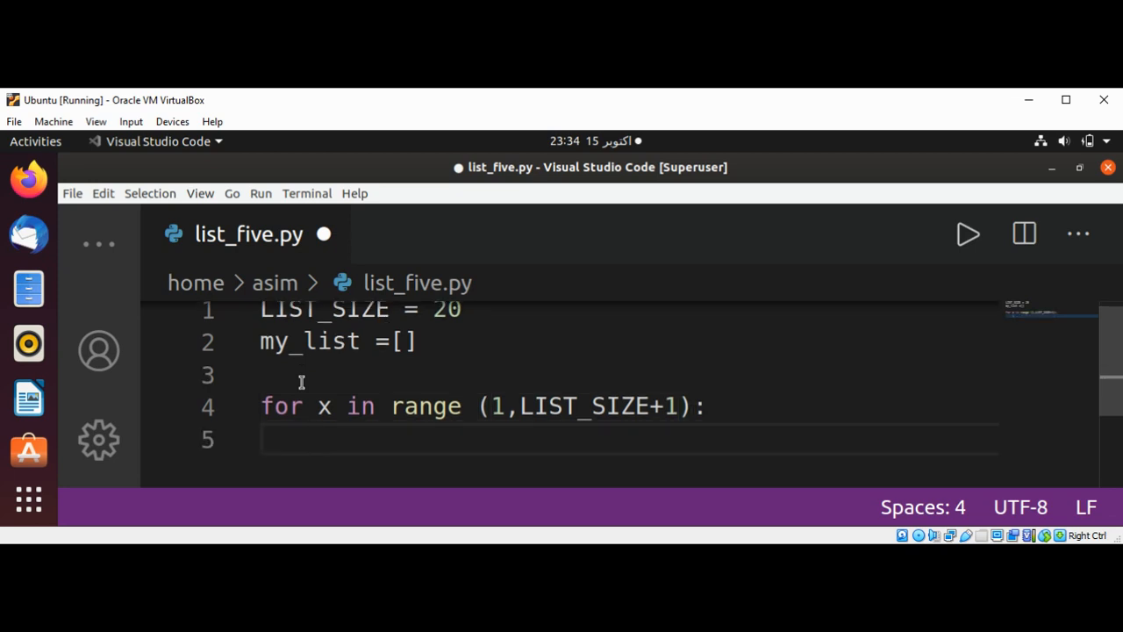
text(i)
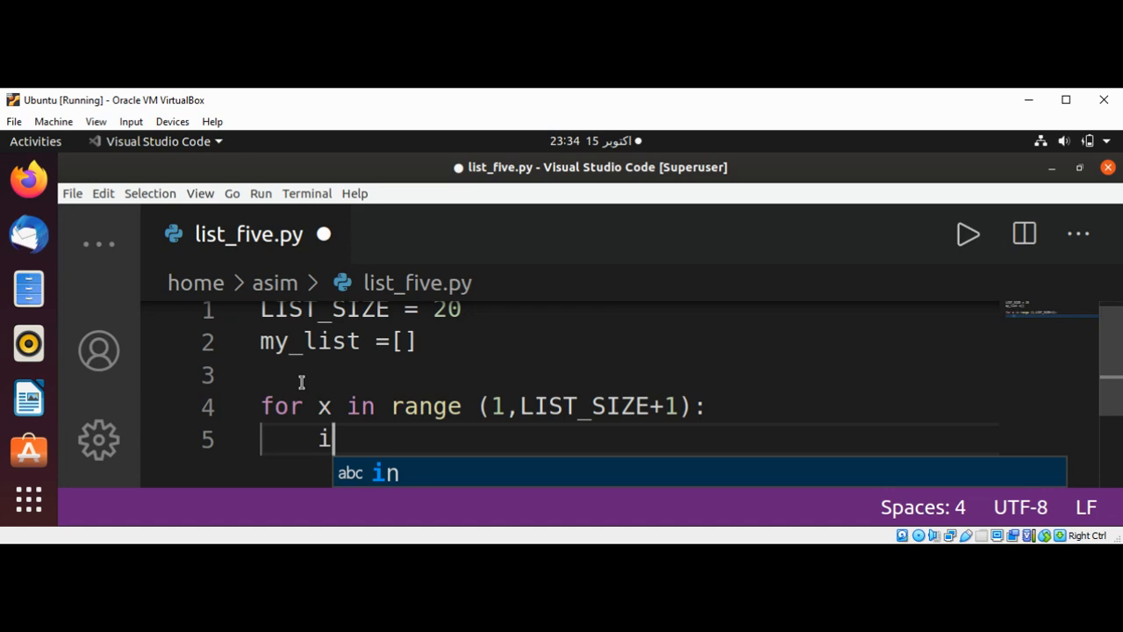
Complete the loop body line as i = x*5.
text(=)
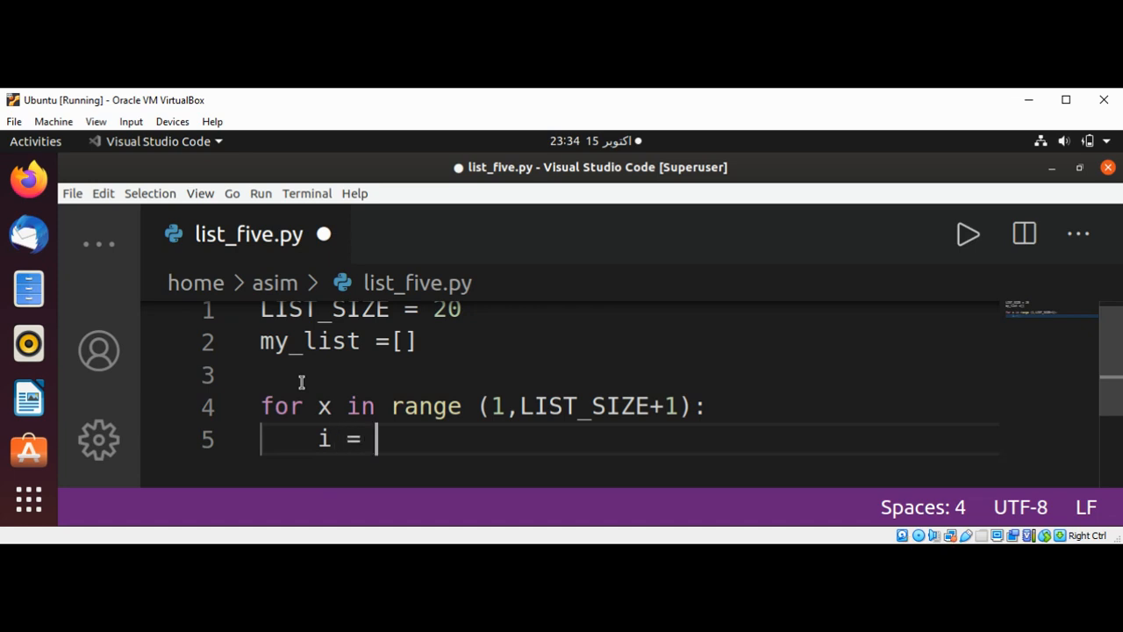
text(x*)
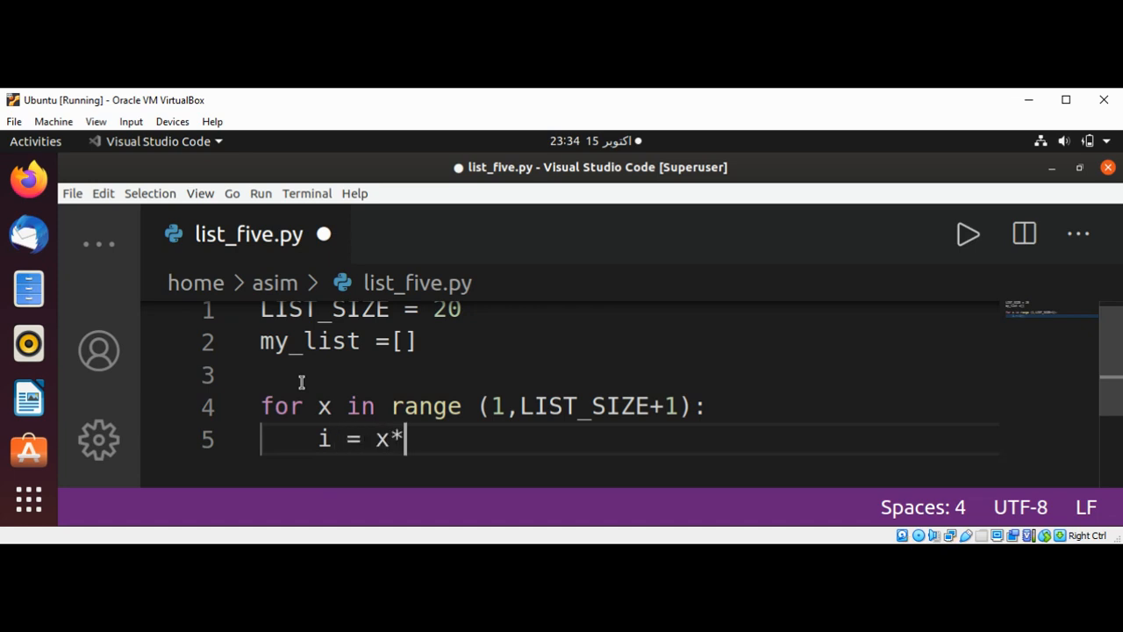
text(5)
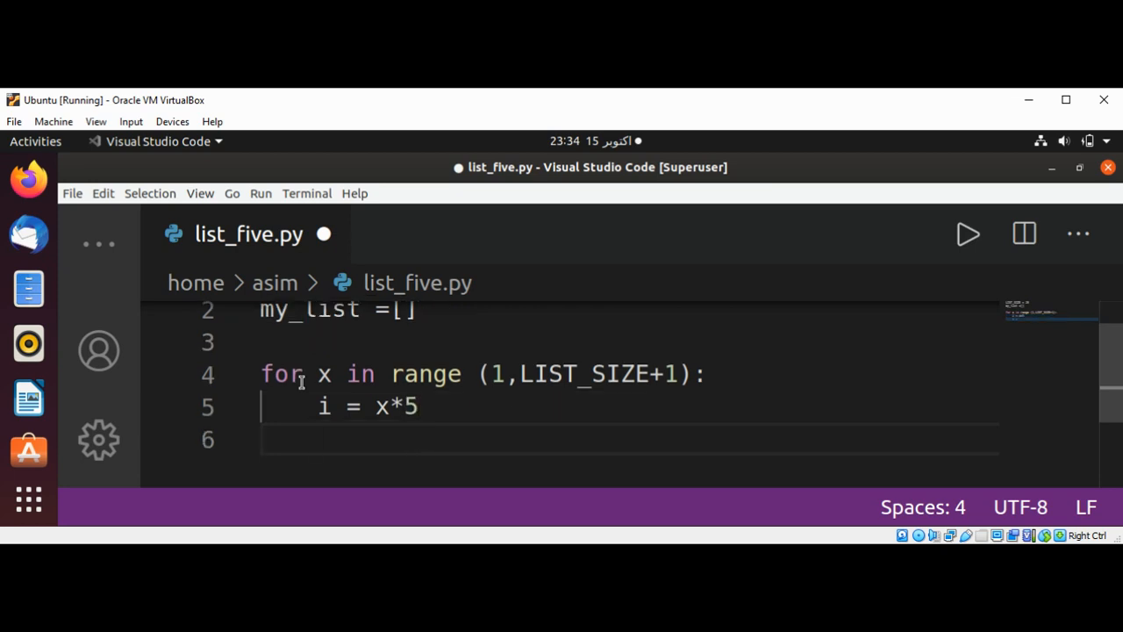
mouse_move(232, 359)
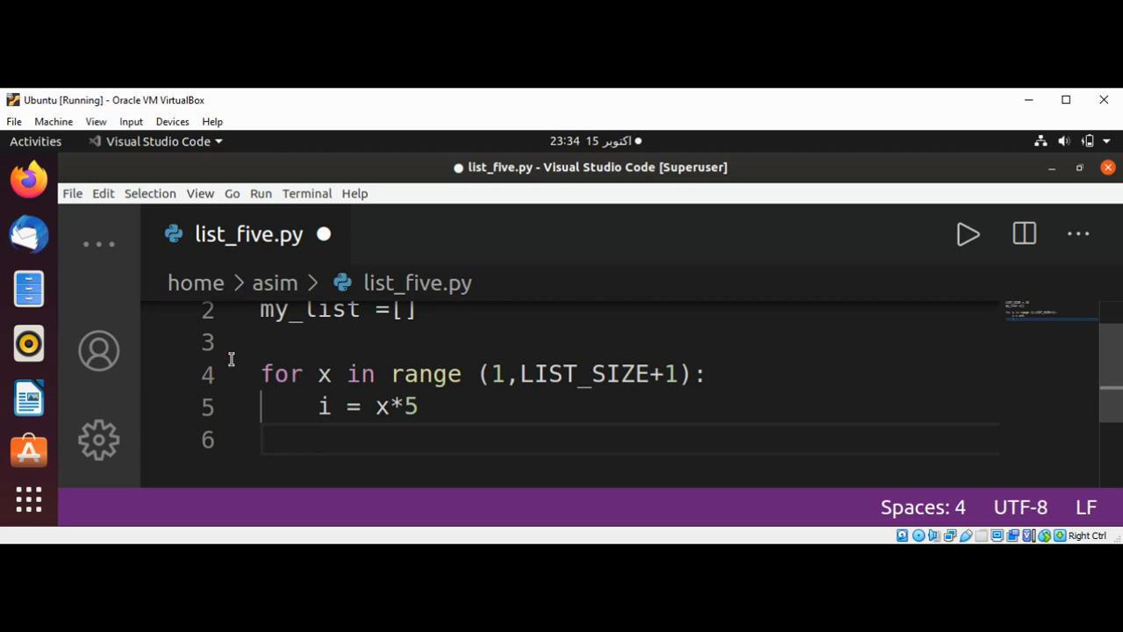
mouse_move(28, 397)
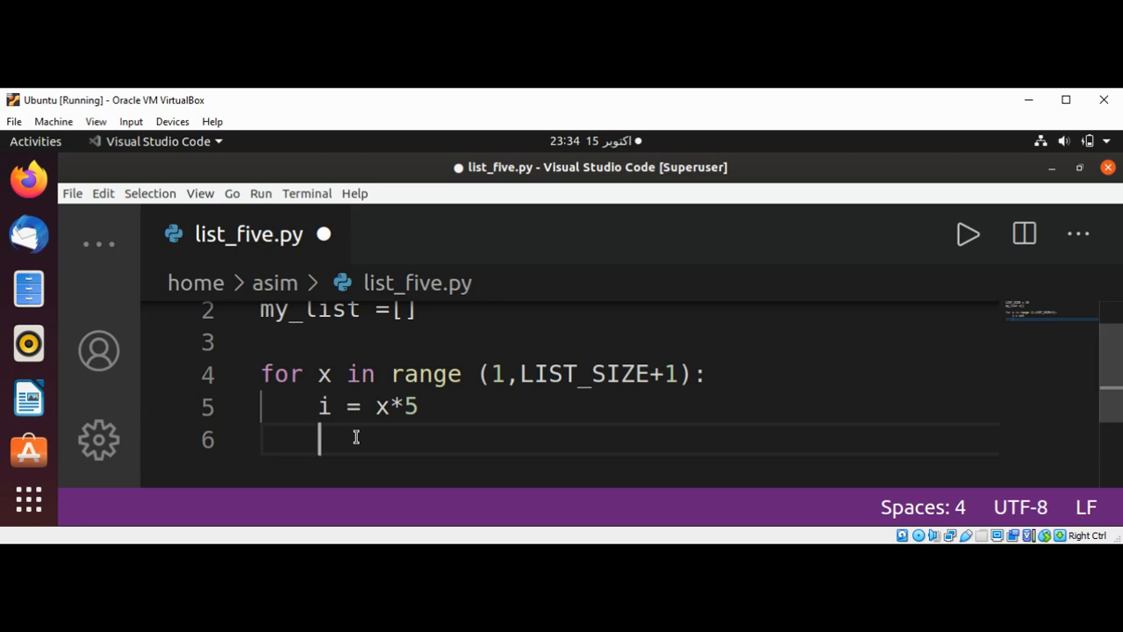
Add my_list.append(i) inside the loop.
text(my)
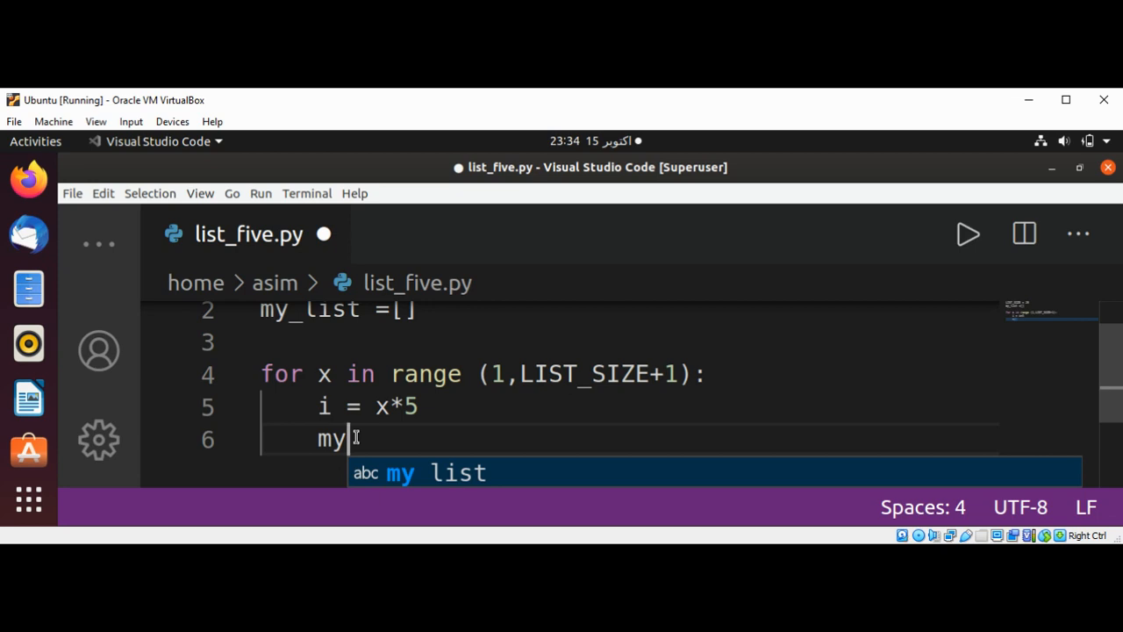
text(_list)
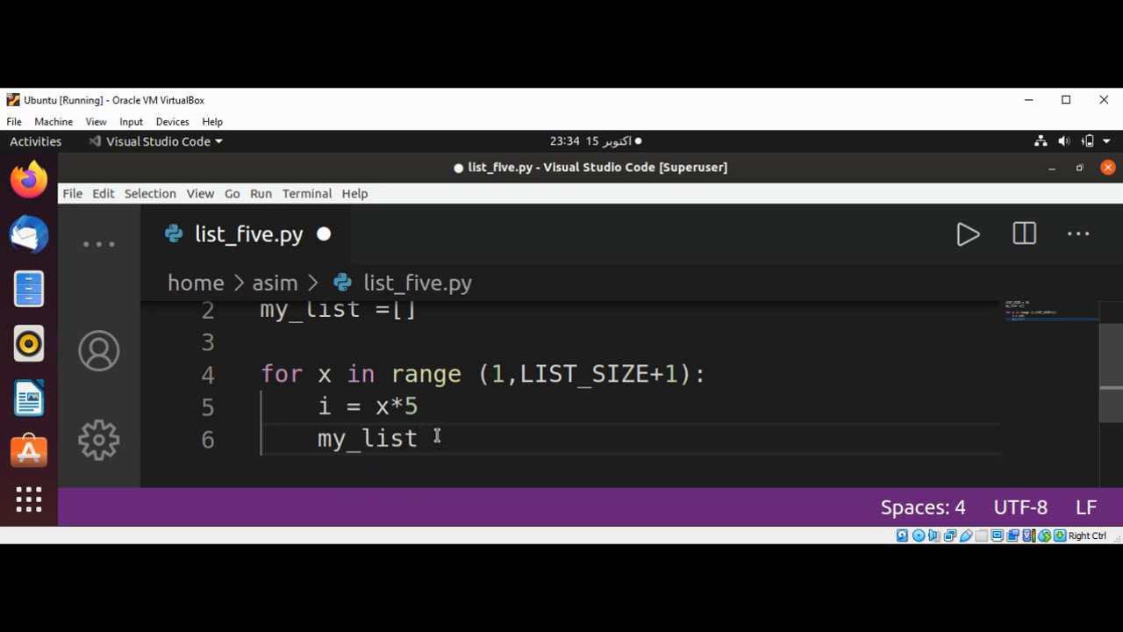
text(.ap)
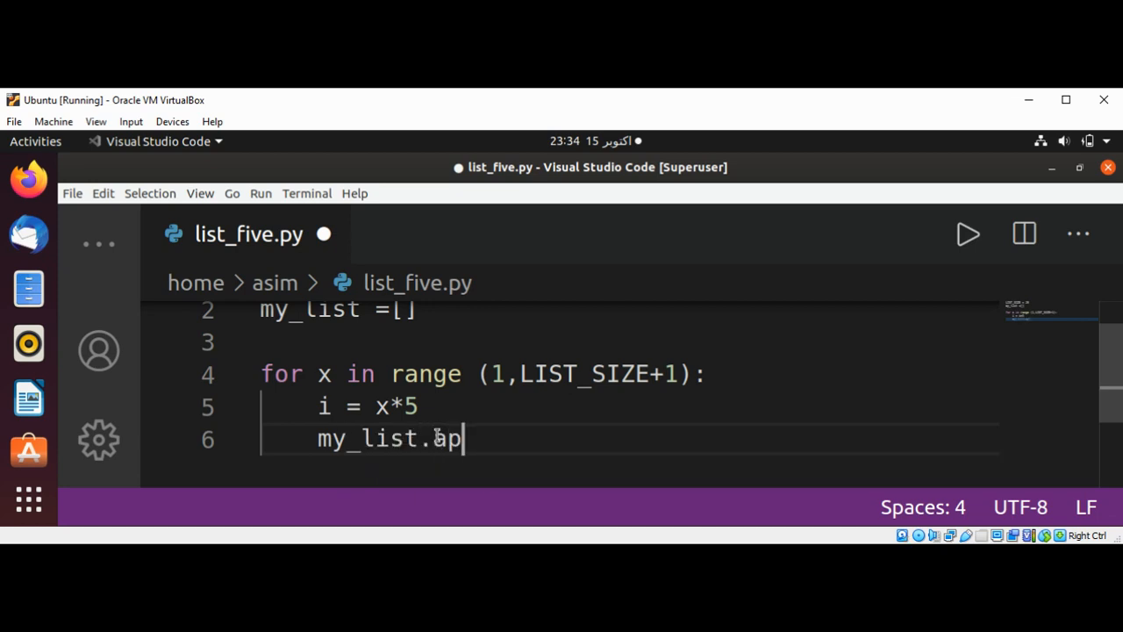
text(pend)
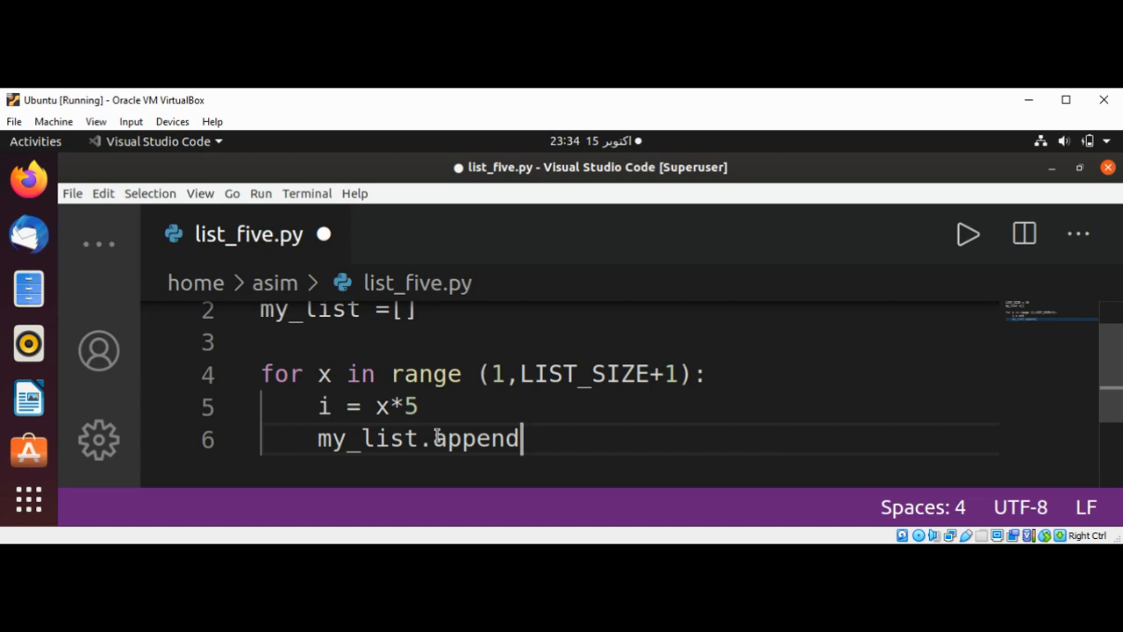
text((i)
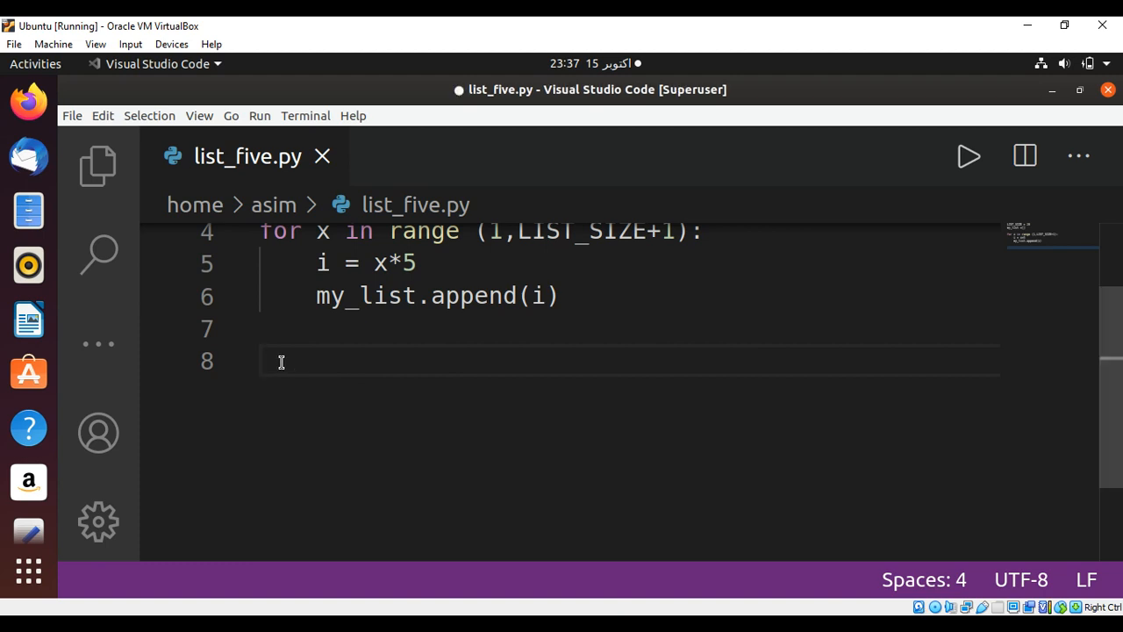
Add print(my_list) after the loop and run the script, printing multiples of 5 up to 100.
text(print)
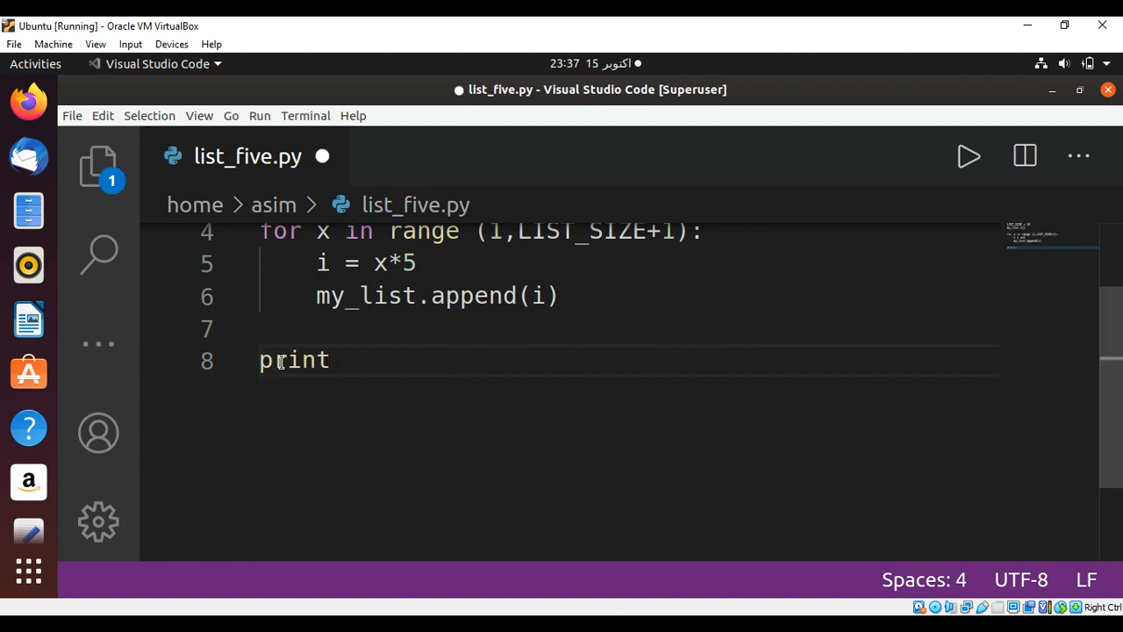
text(())
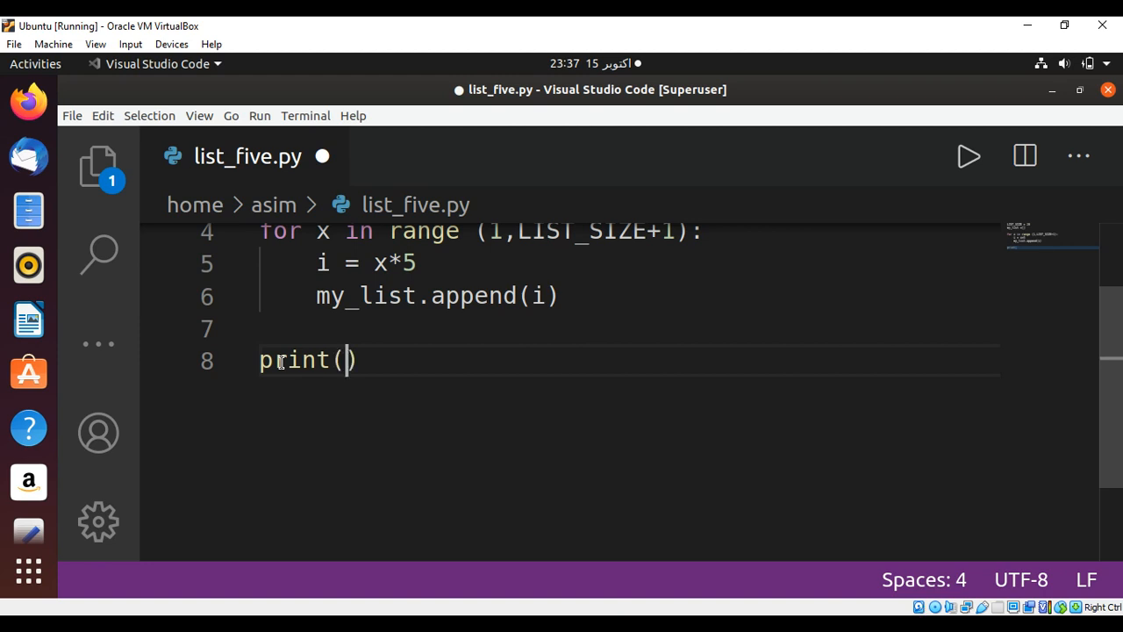
text(my_list)
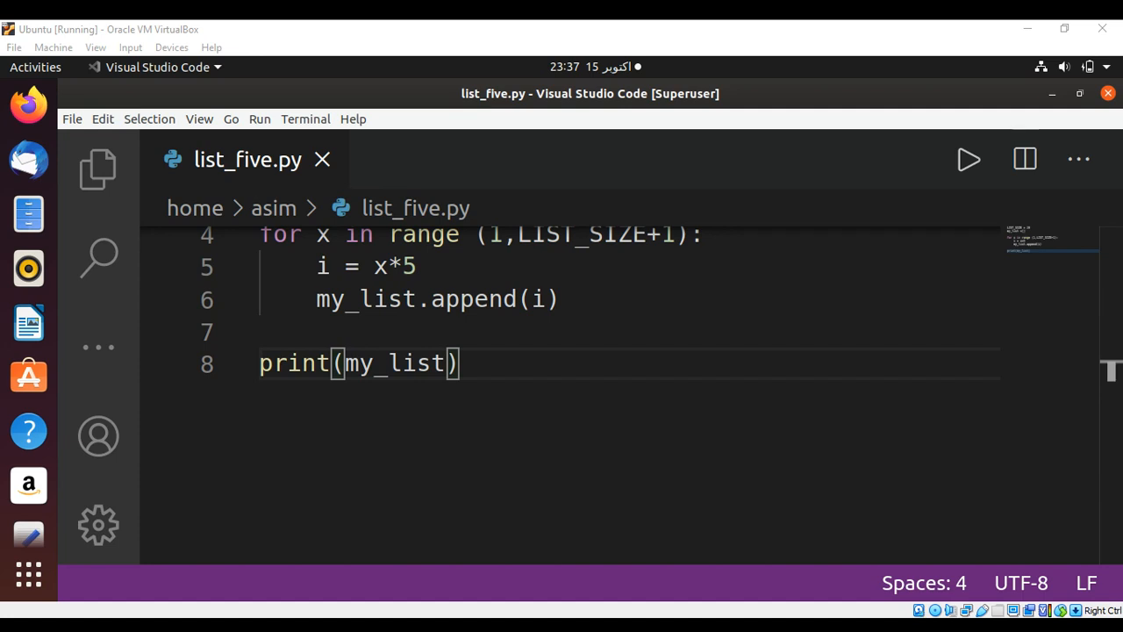
click(969, 158)
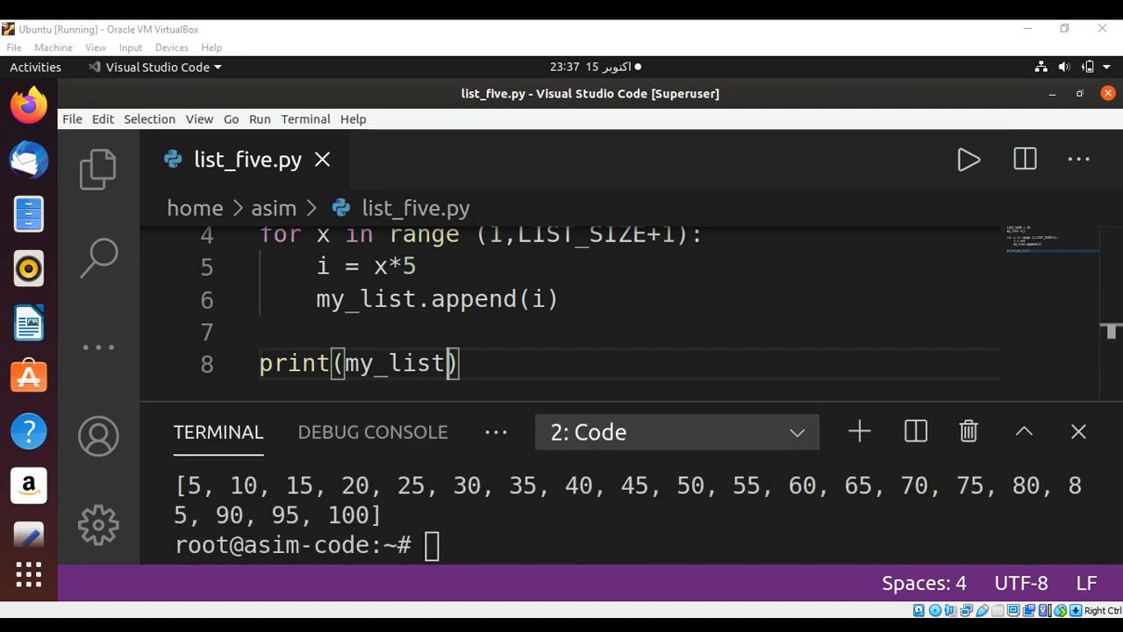